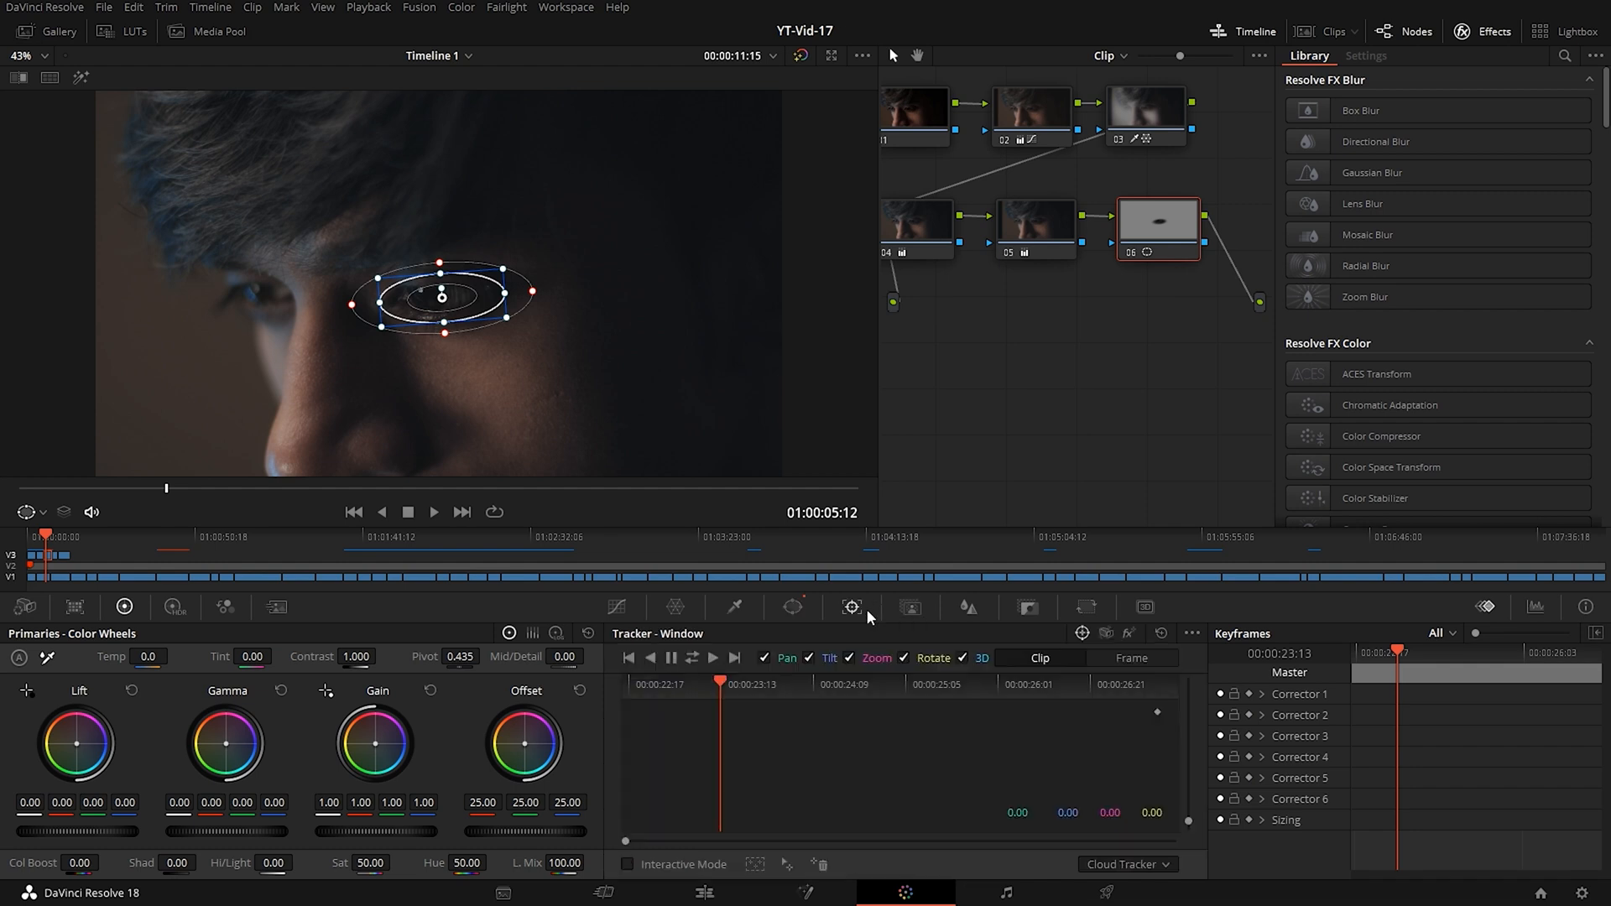
# Adjust the Depth Map's far limit, softness and blur, then disable Depth Map Preview
pyautogui.click(675, 605)
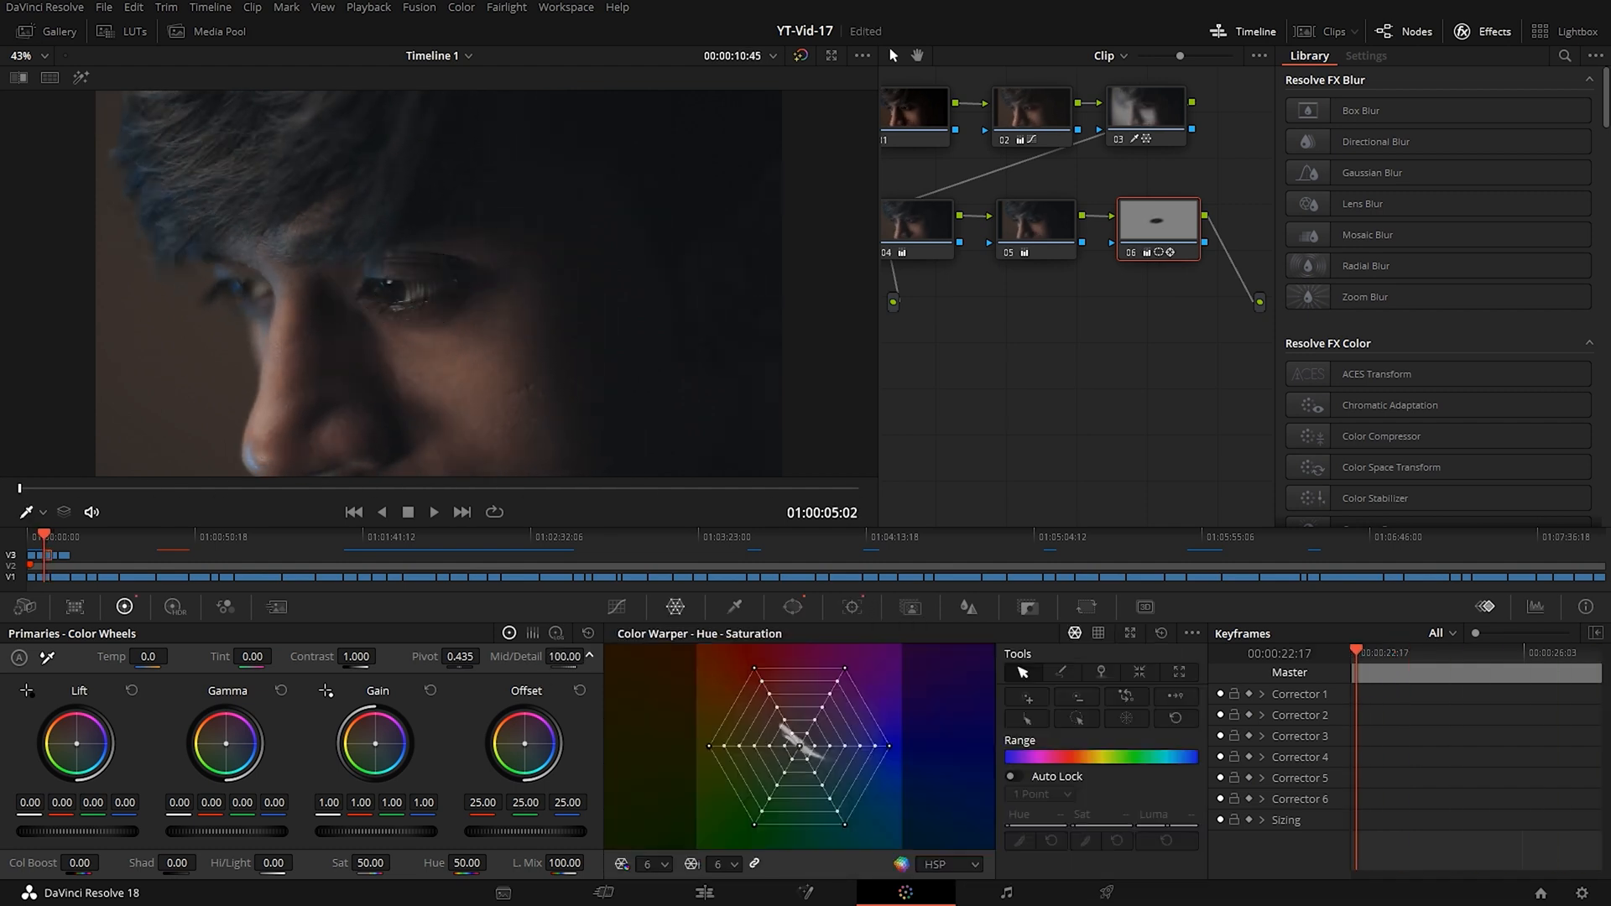
pyautogui.click(1366, 55)
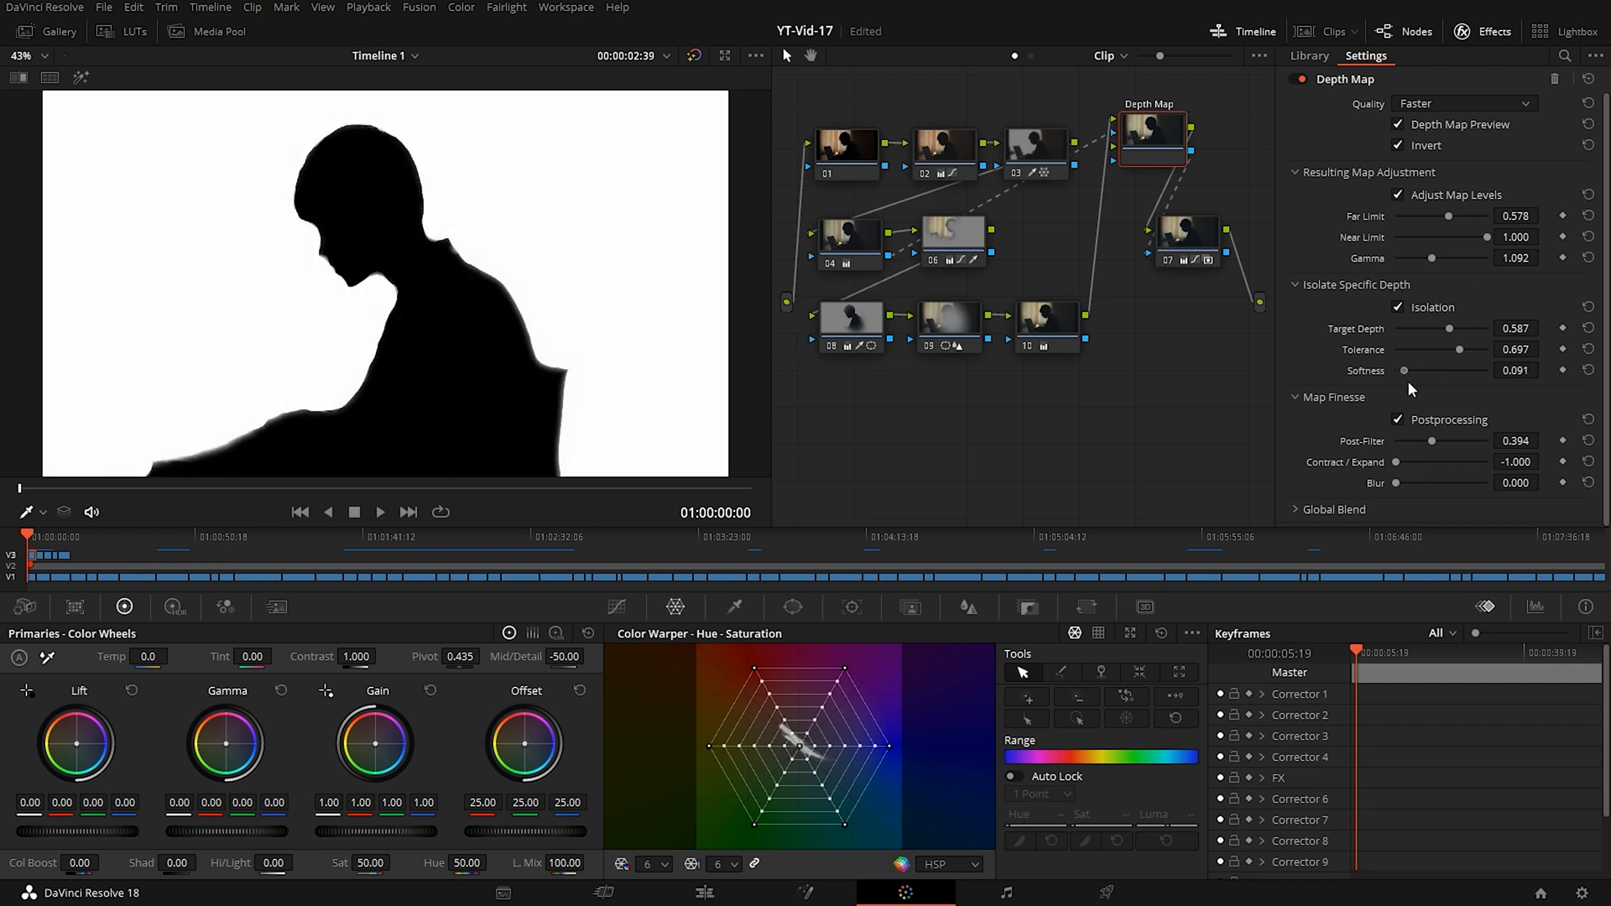
pyautogui.click(1400, 124)
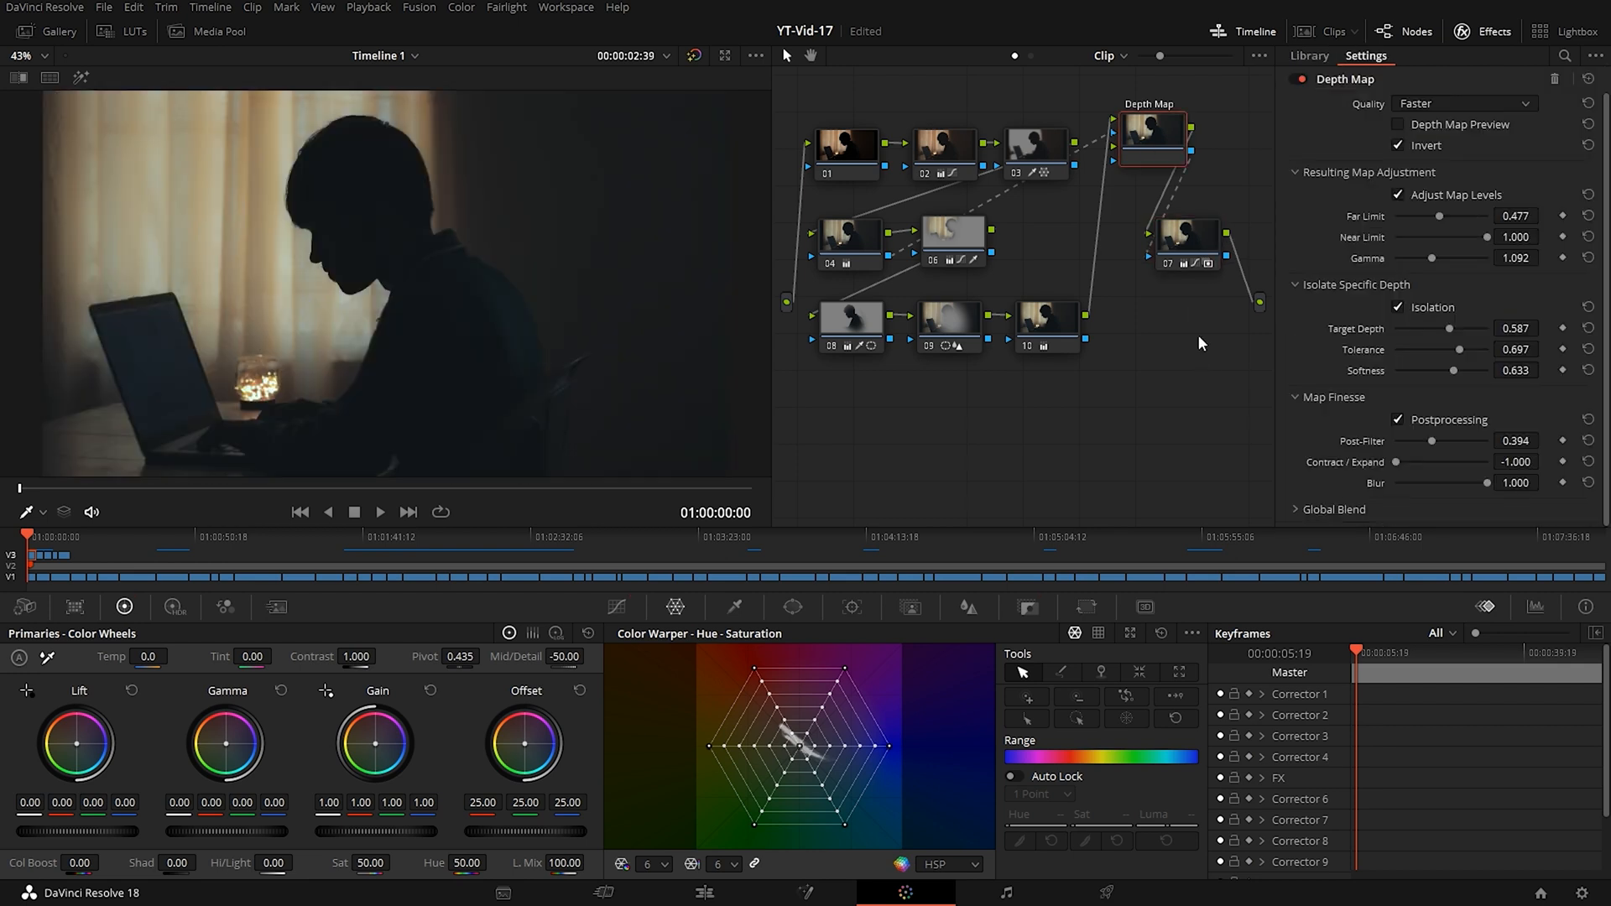
pyautogui.click(1309, 55)
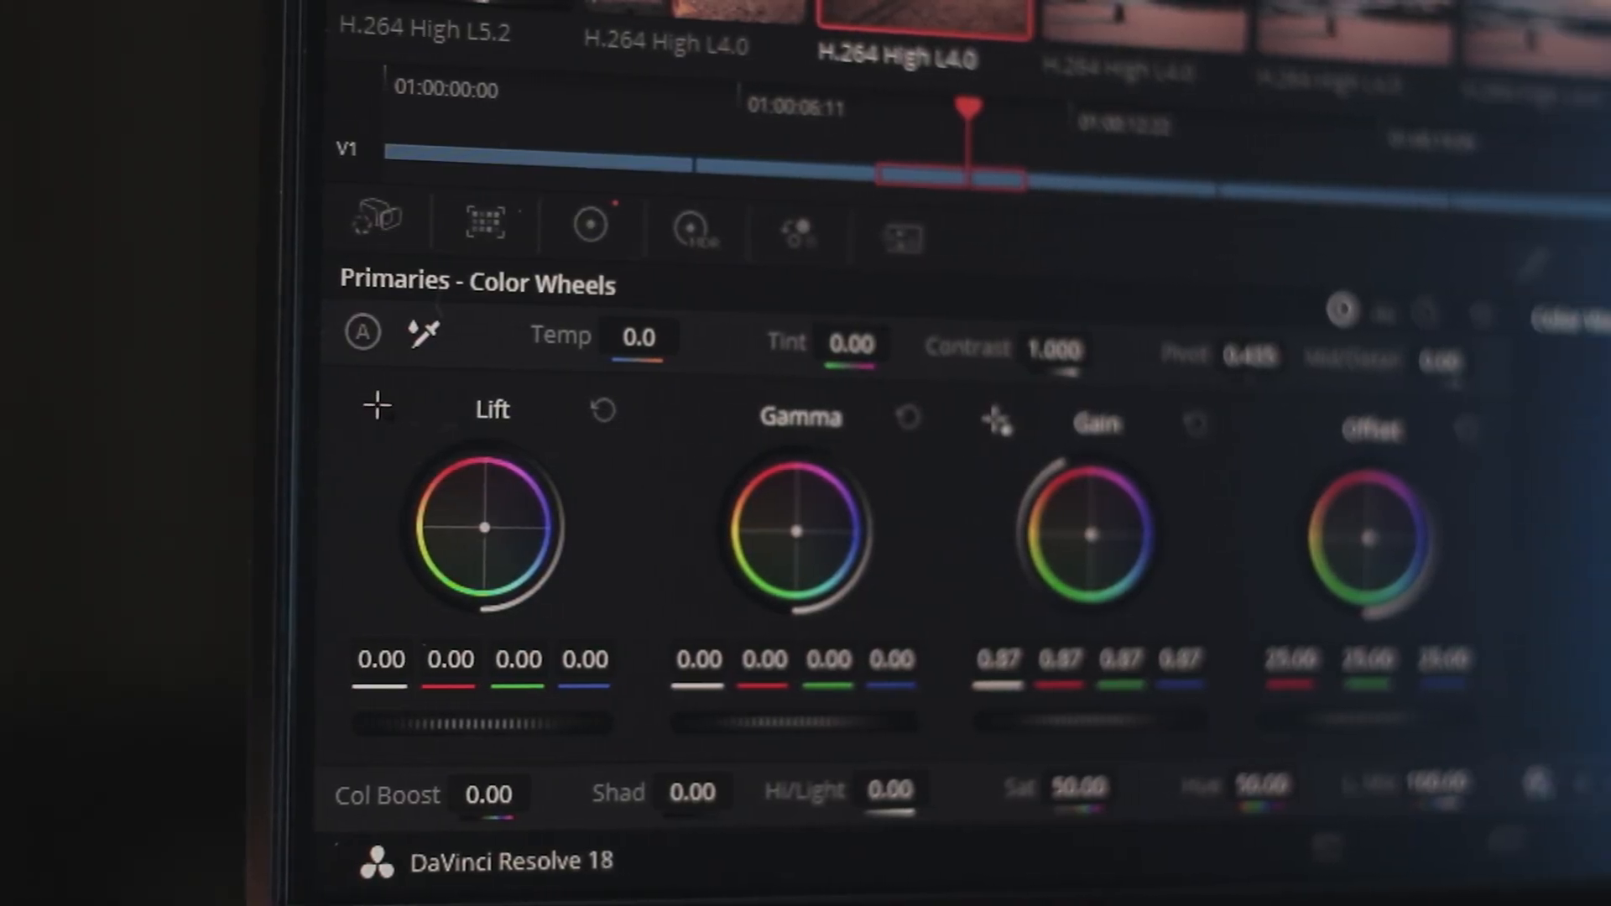
# Show the context menu for Fusion Clip 1 on the Video 1 track
pyautogui.click(465, 327)
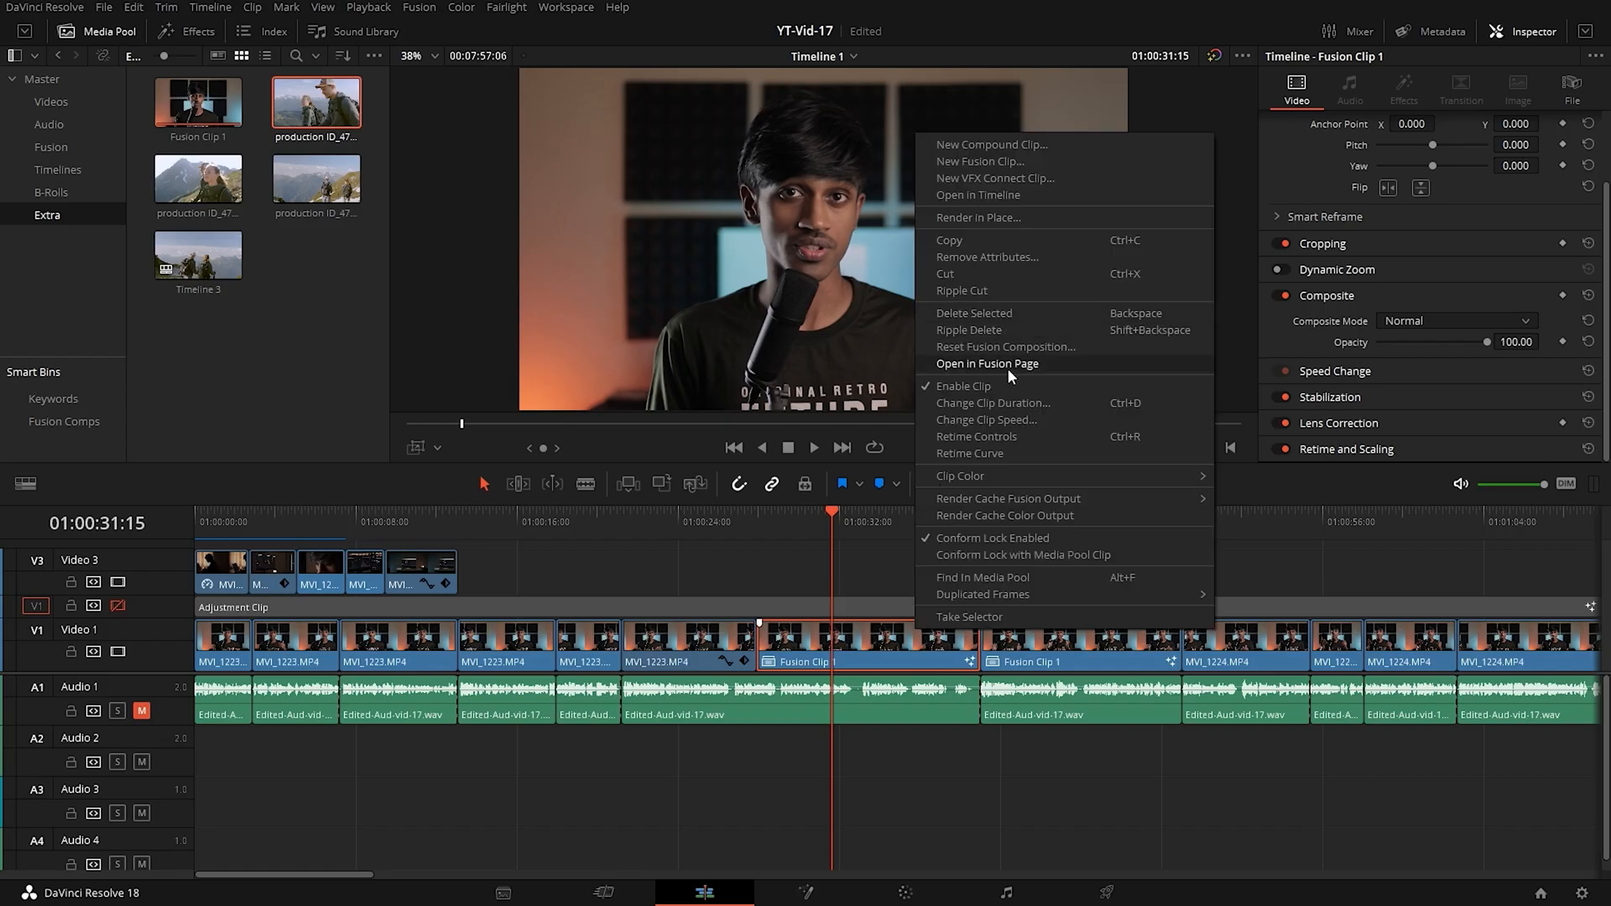
# Merge a bold white 'BRUH' Text node over MediaIn1 in Fusion, then search the Sound Library for 'impact'
pyautogui.click(987, 363)
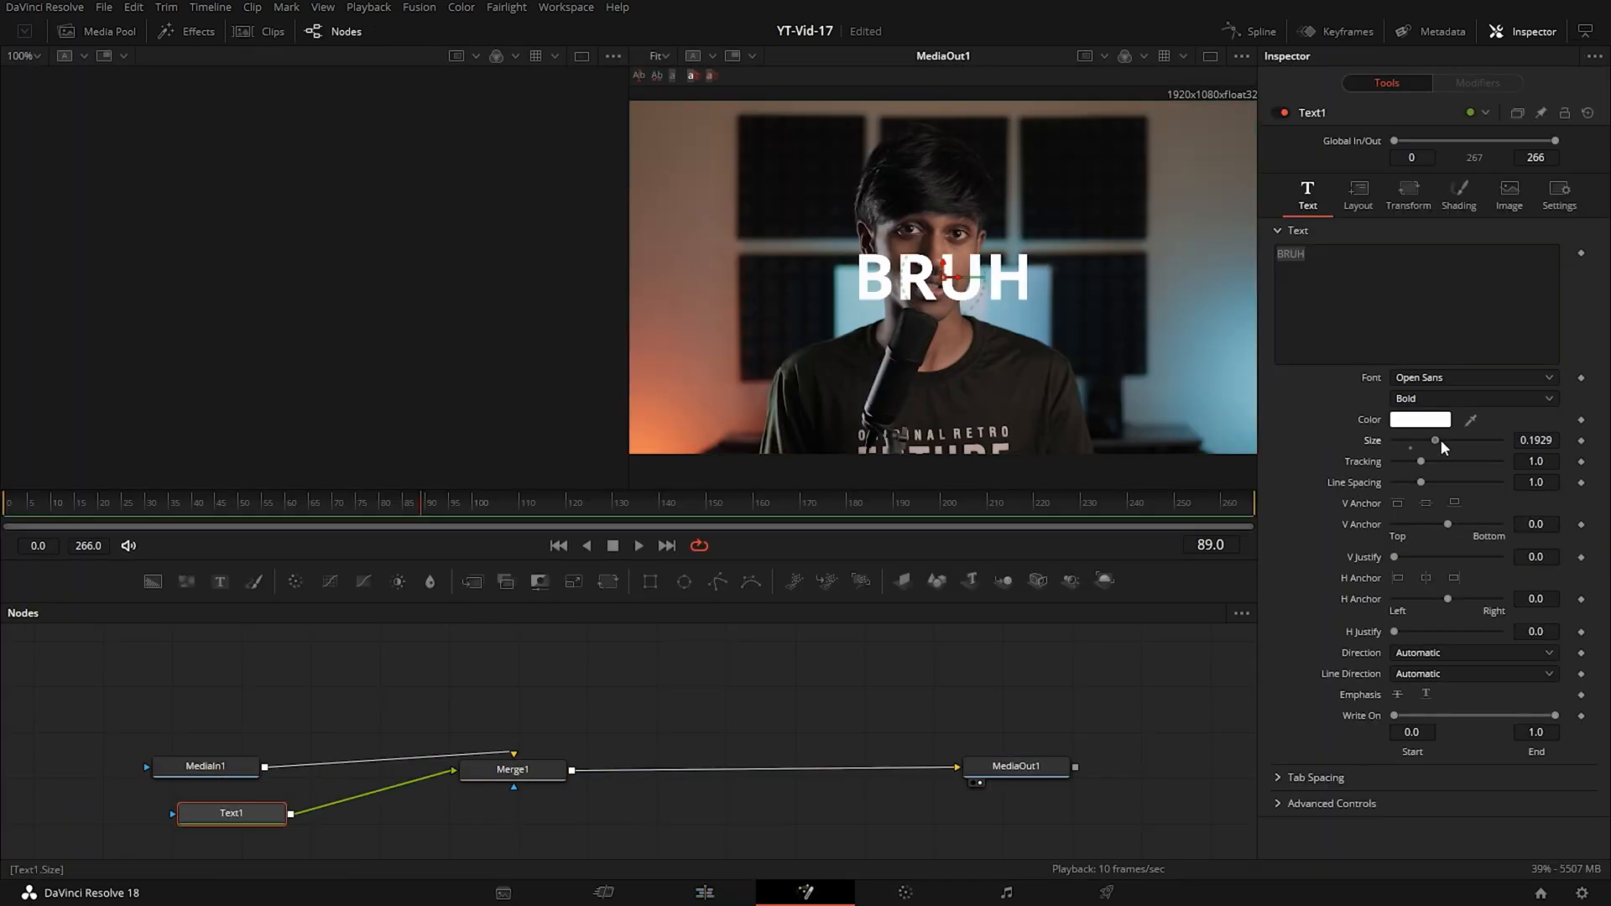
pyautogui.click(1456, 193)
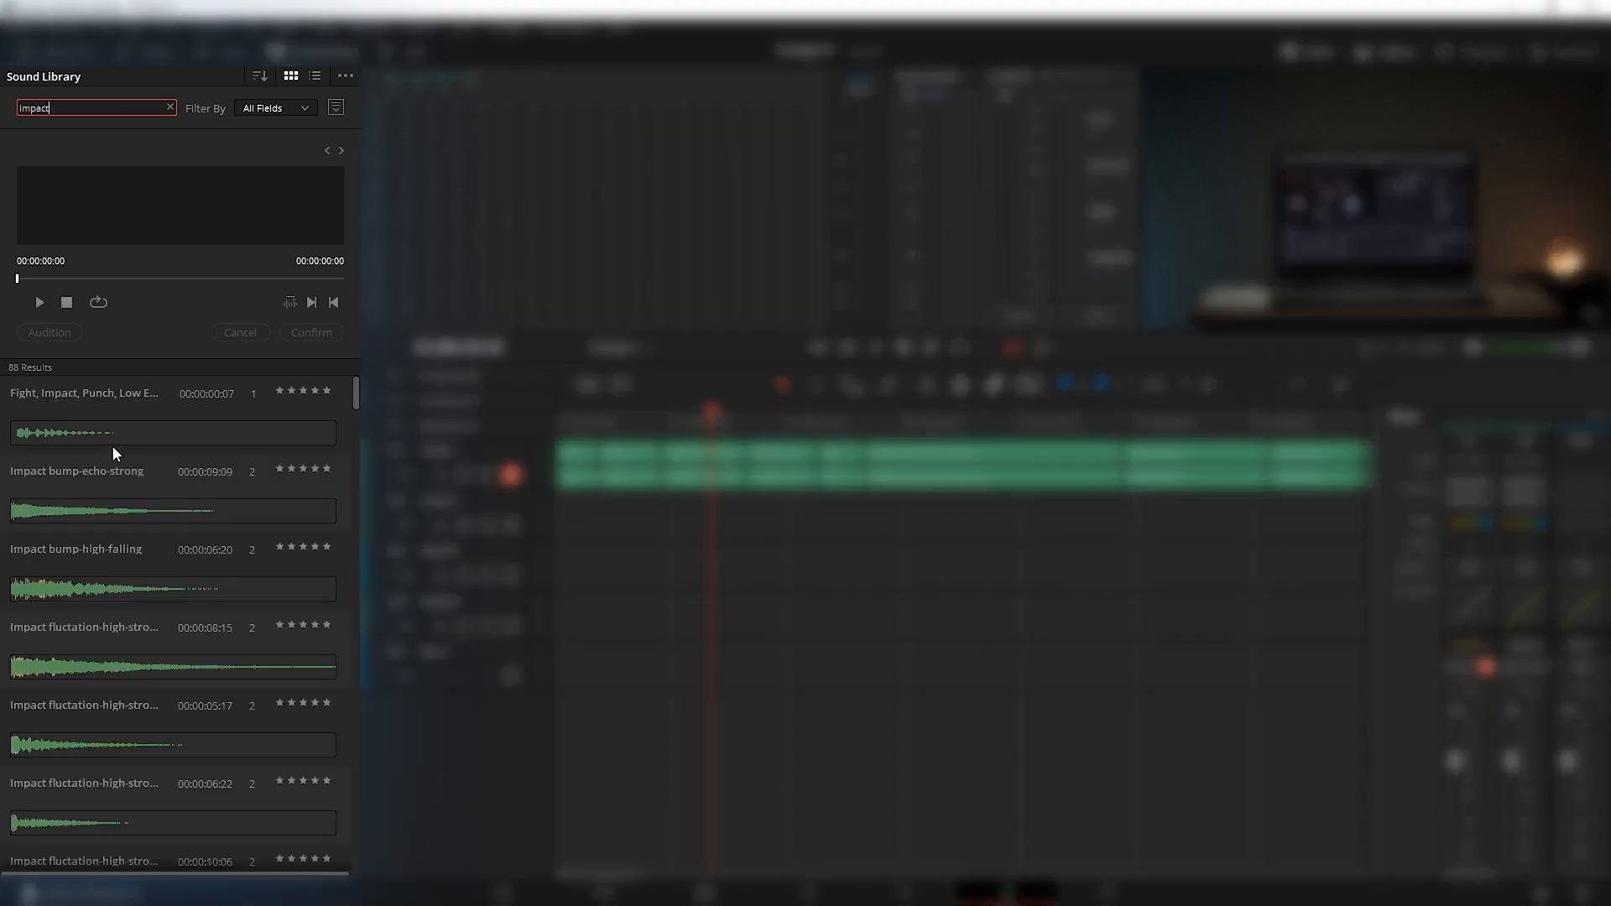
pyautogui.click(171, 431)
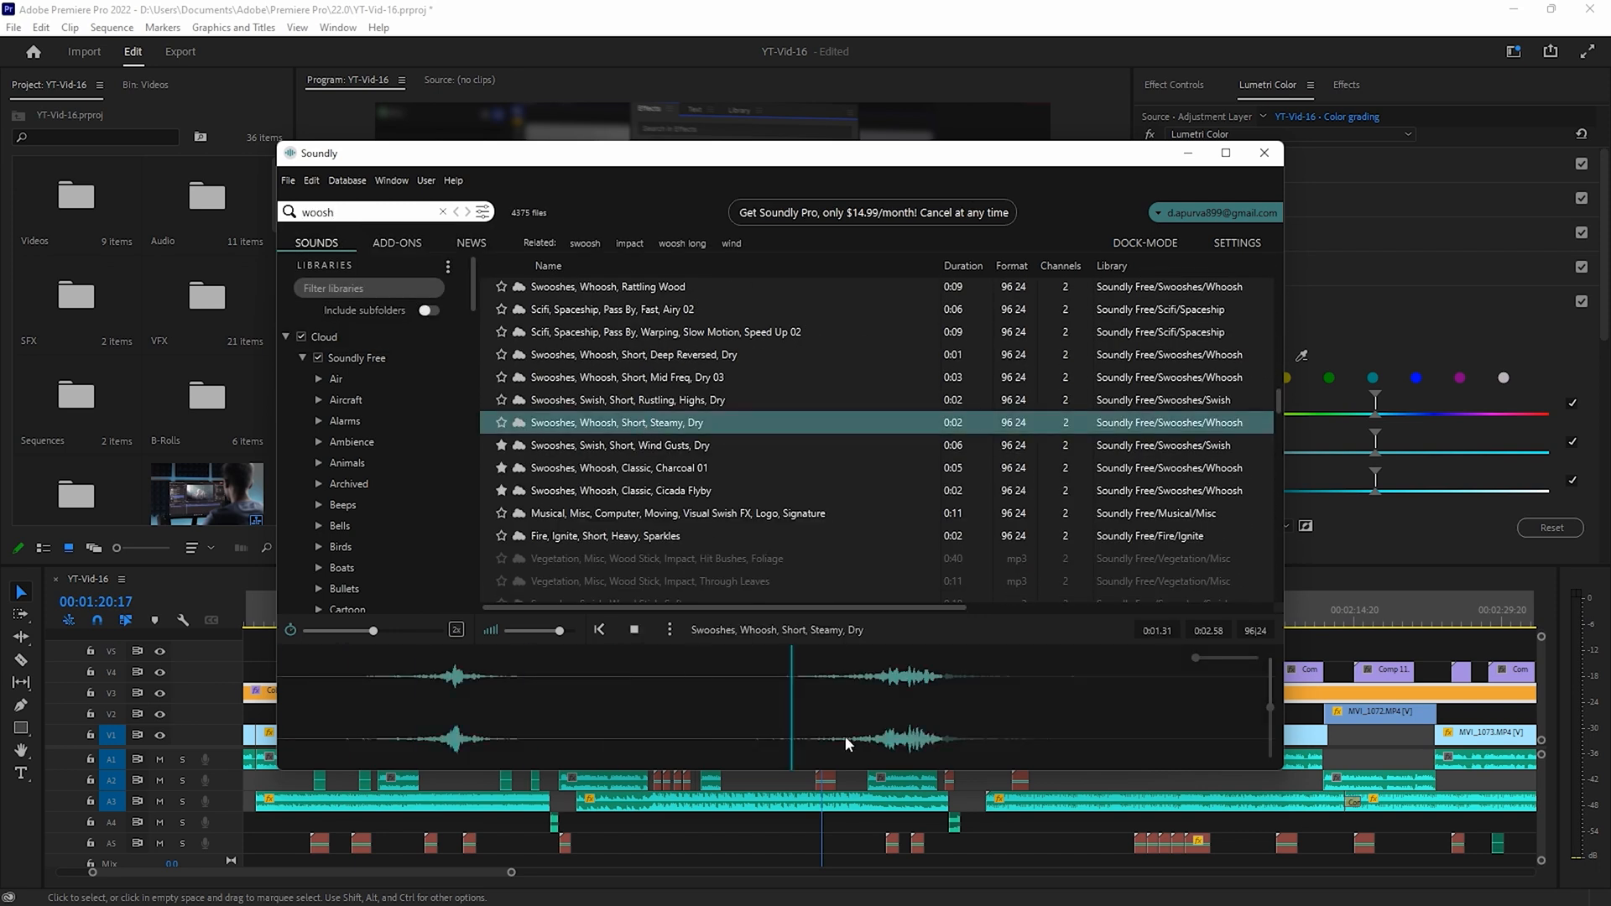
# Load 'Swooshes, Whoosh, Short, Steamy, Dry' from the woosh results into Soundly's preview player
pyautogui.click(1264, 152)
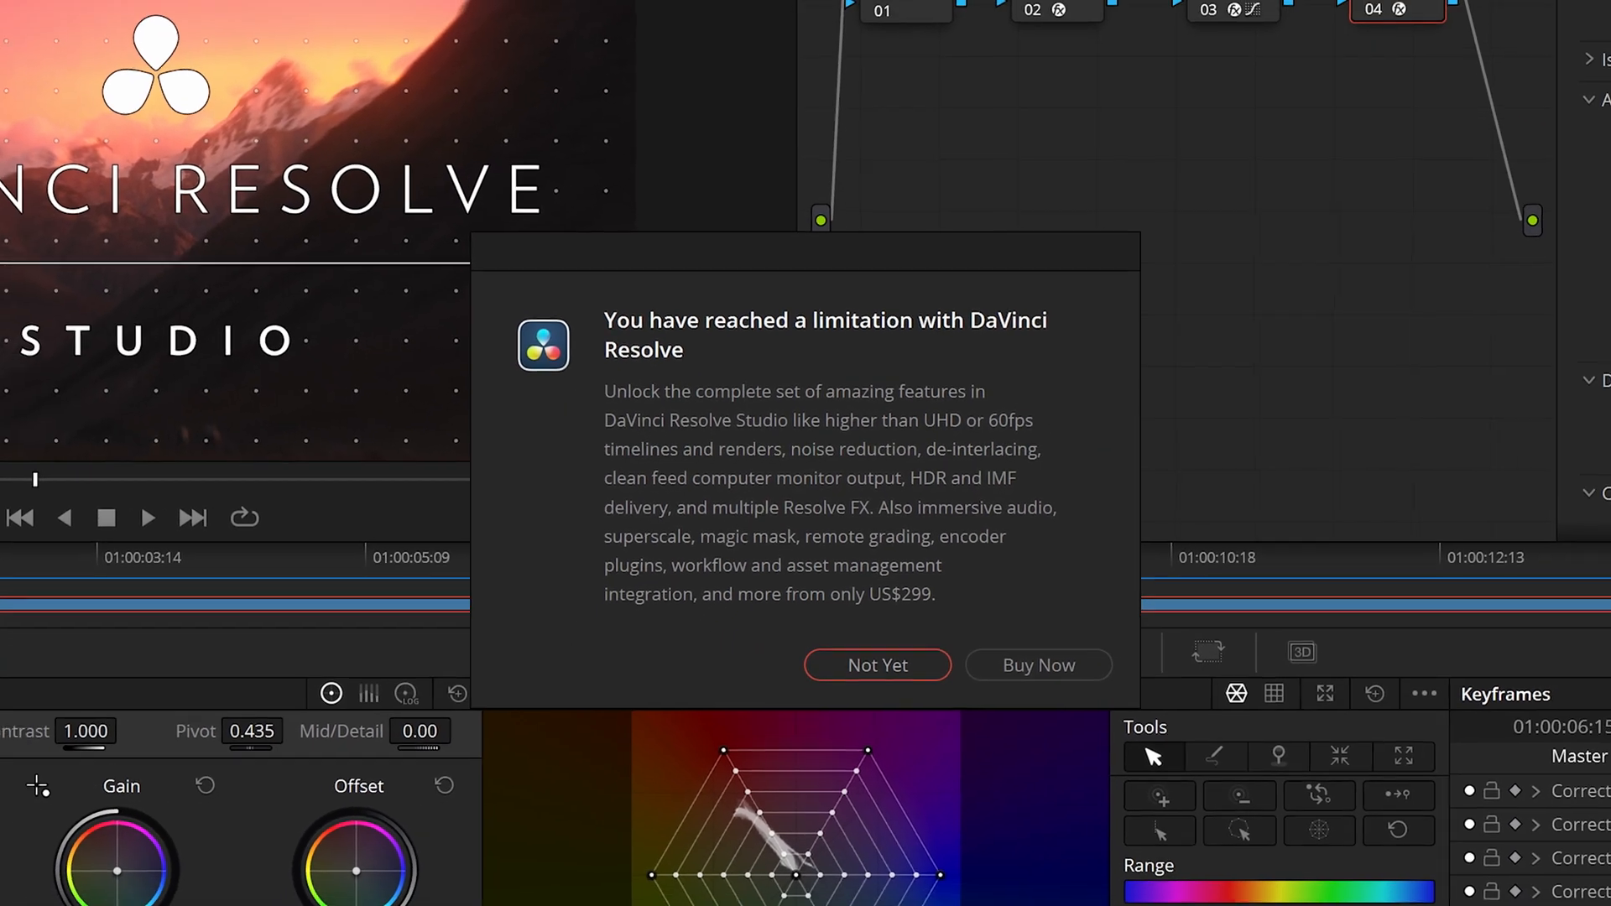
# Decline the Studio upgrade with Not Yet and return to the Color page with the Gallery shown
pyautogui.click(876, 664)
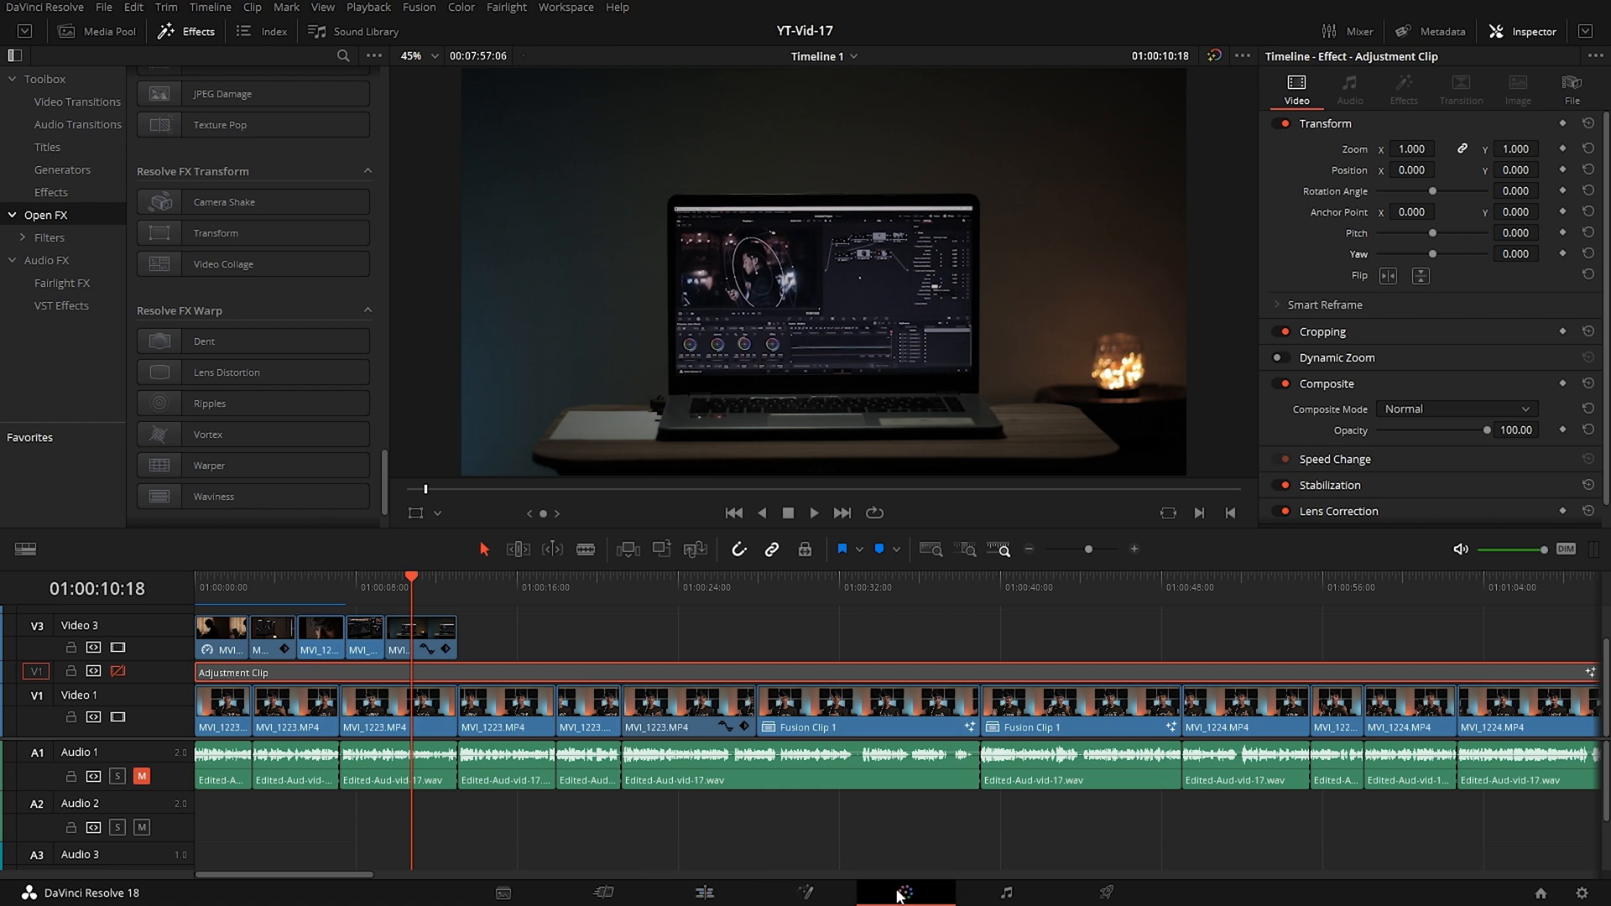
pyautogui.click(905, 891)
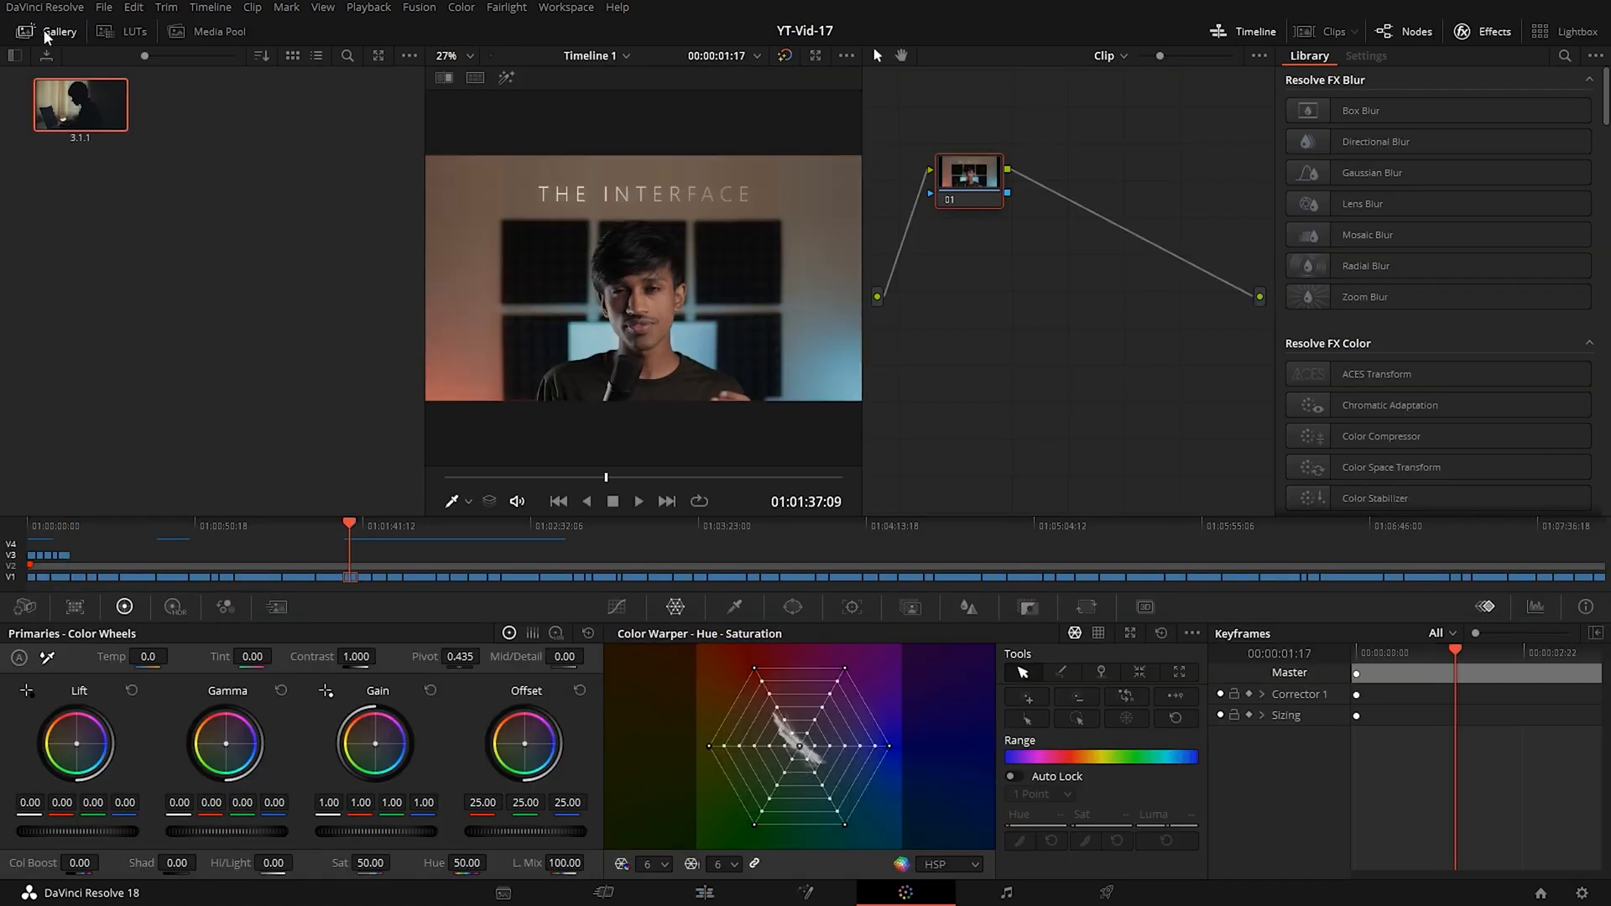